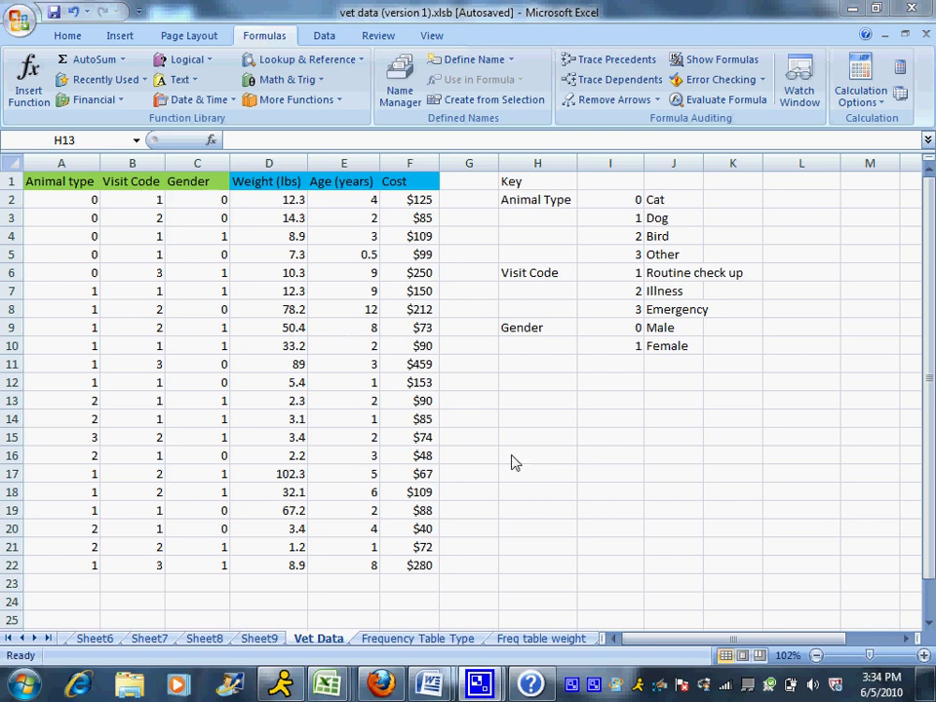
Enter the heading Cost in cell H13 below the Gender key
left_click(536, 399)
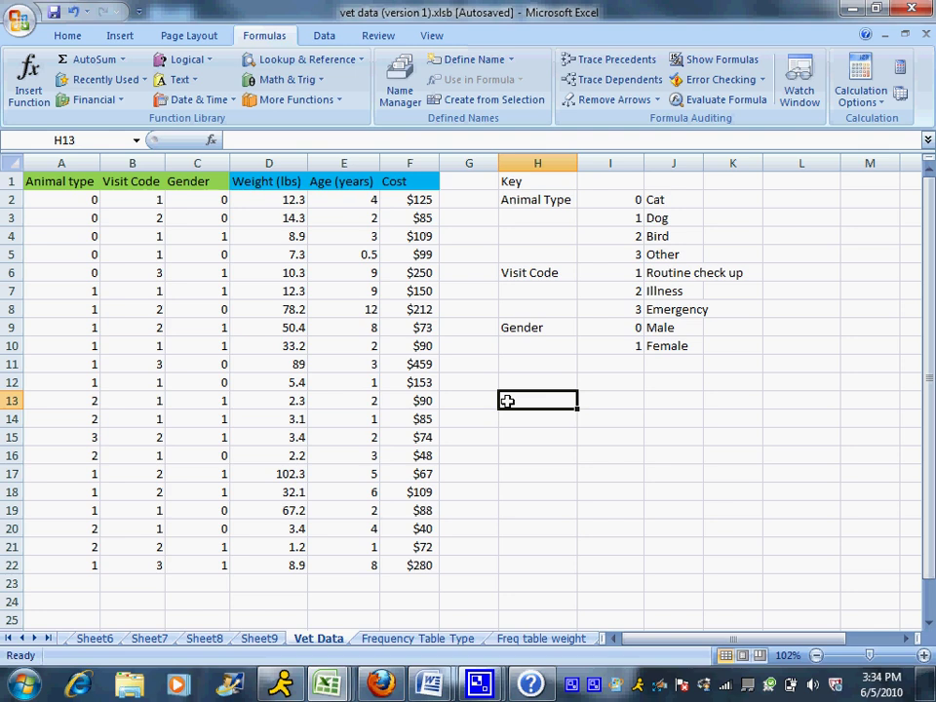
type("Cost")
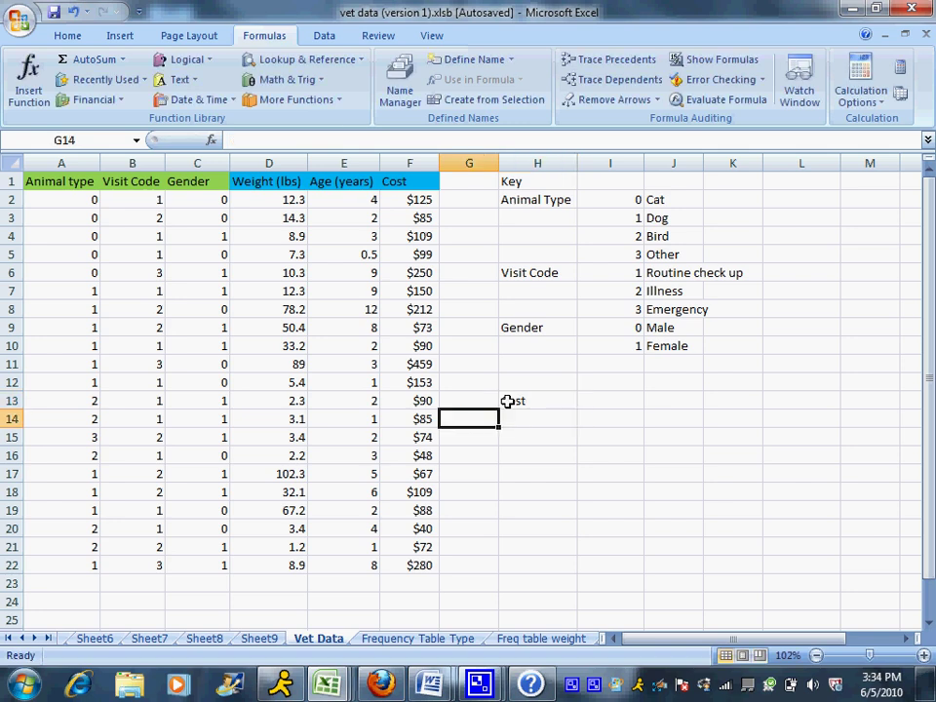
Add the row labels Males and Females beneath the Cost heading
type("males")
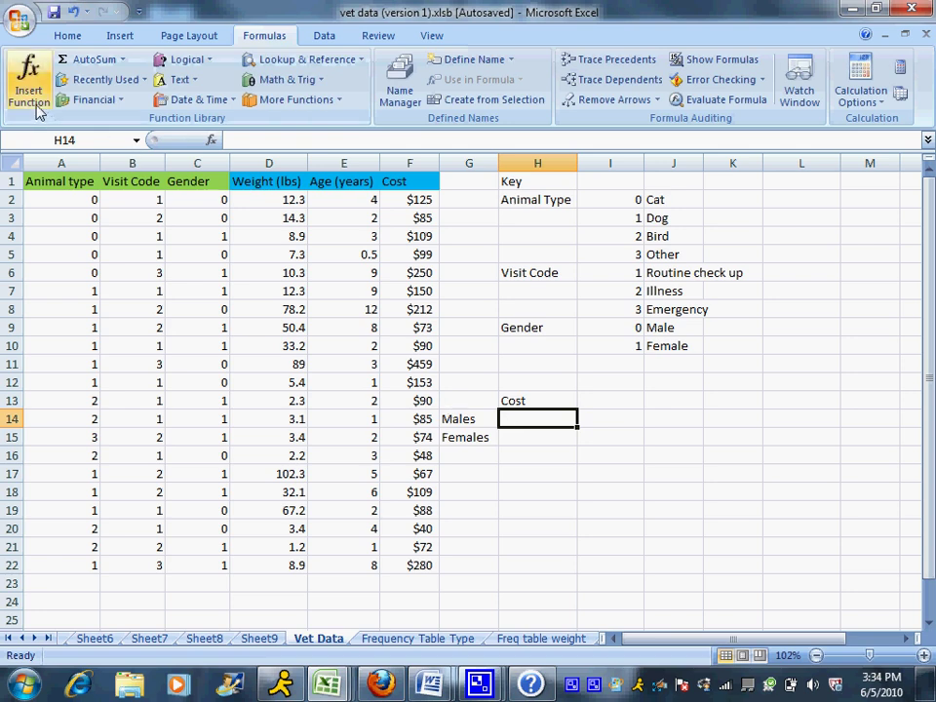
Find and choose AVERAGEIFS through Insert Function for the Males average
left_click(25, 70)
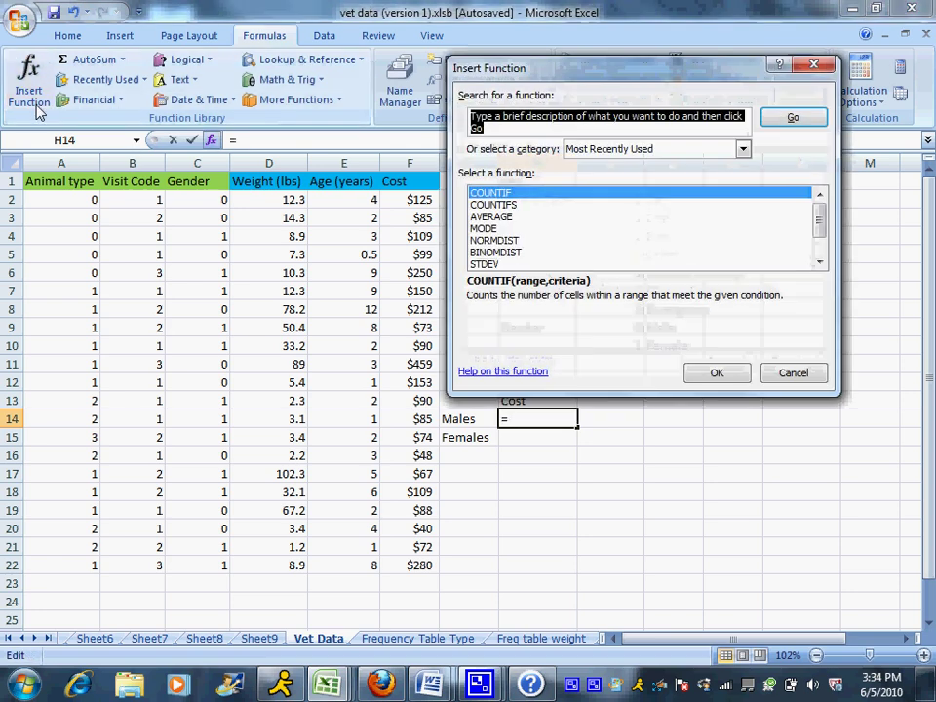
type("averageif")
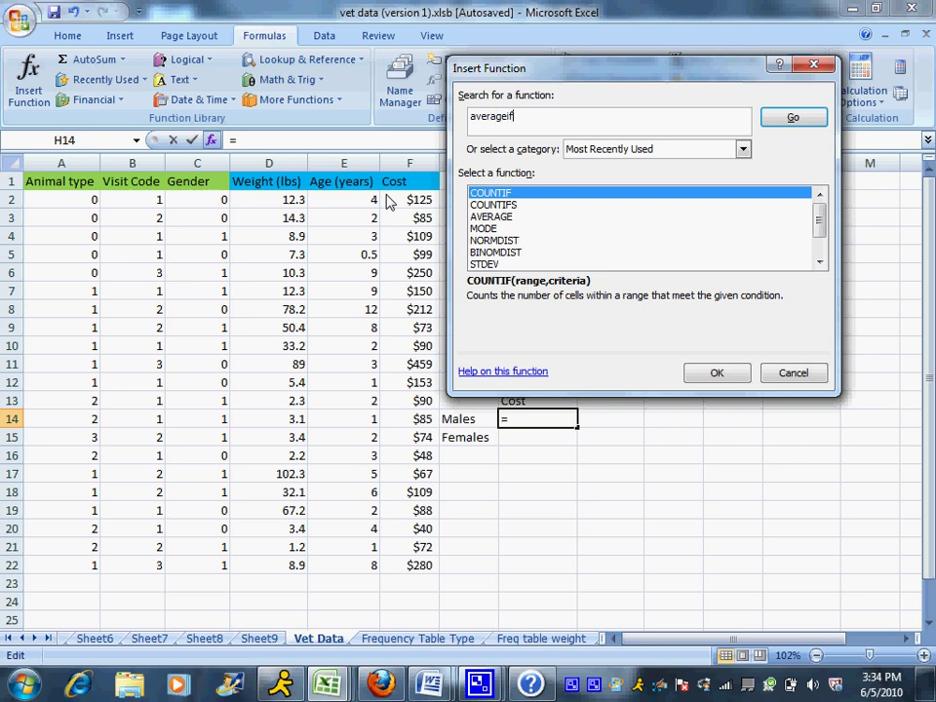
left_click(818, 117)
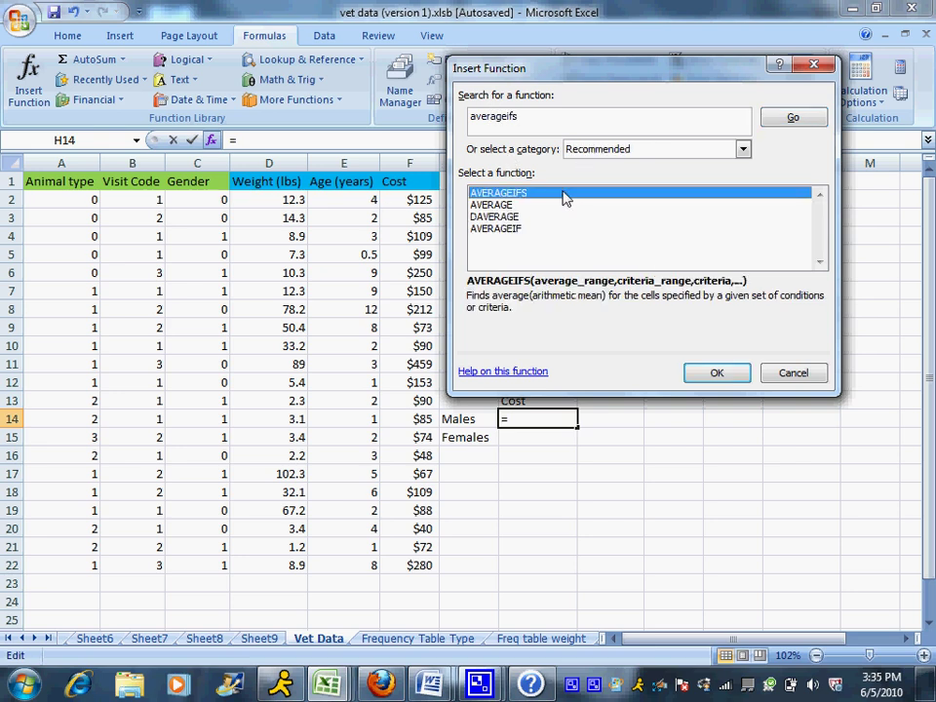
left_click(717, 373)
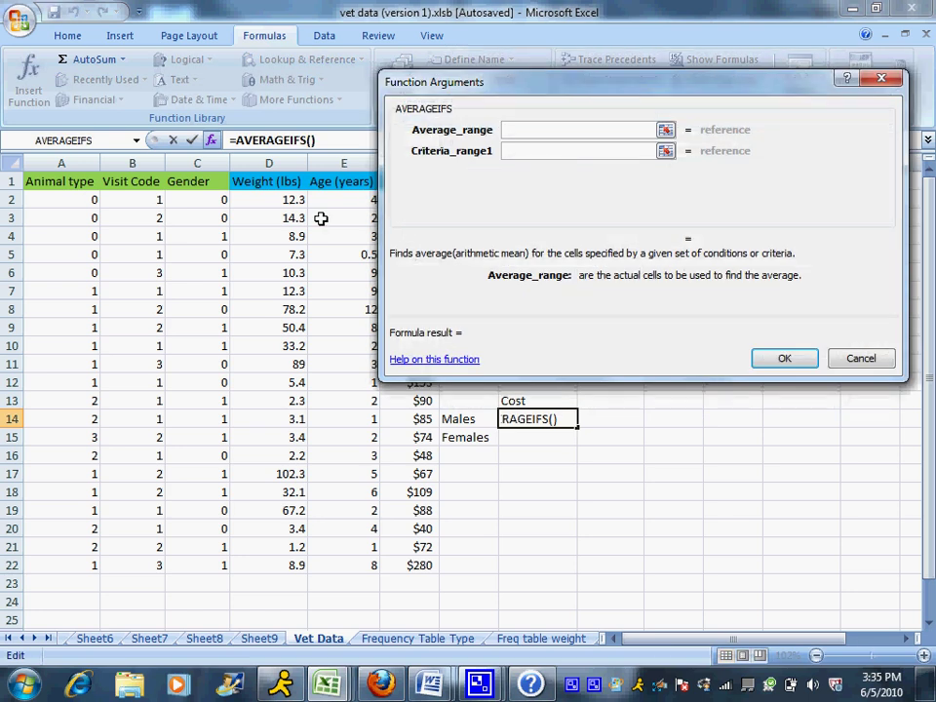
mouse_move(516, 87)
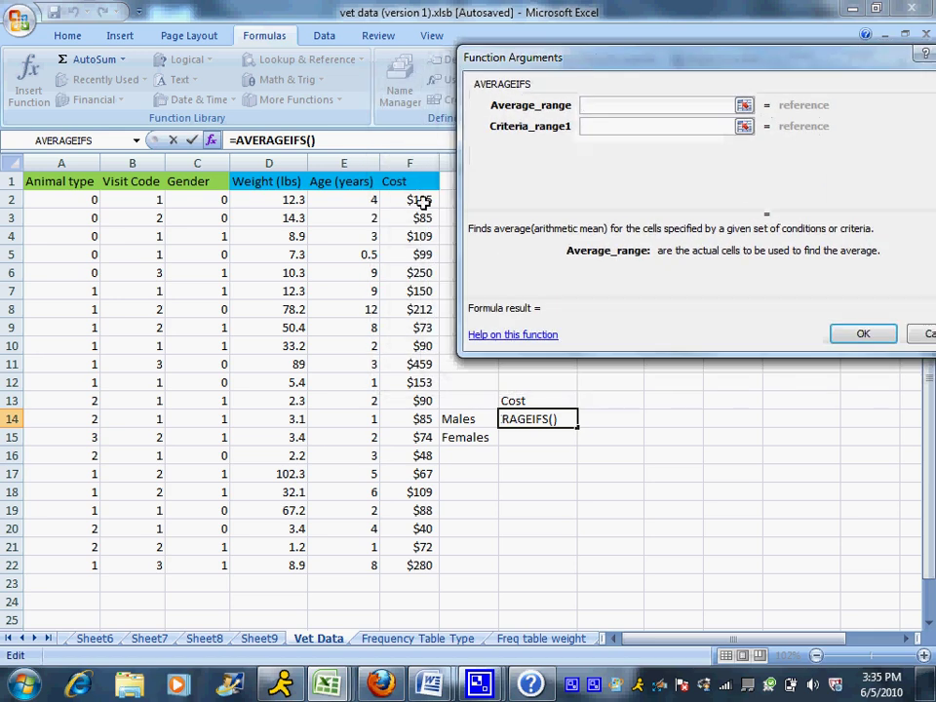
Average Cost F2:F22 where Gender C2:C22 equals 0, giving 145.4444444 in H14
left_click_drag(419, 199, 419, 491)
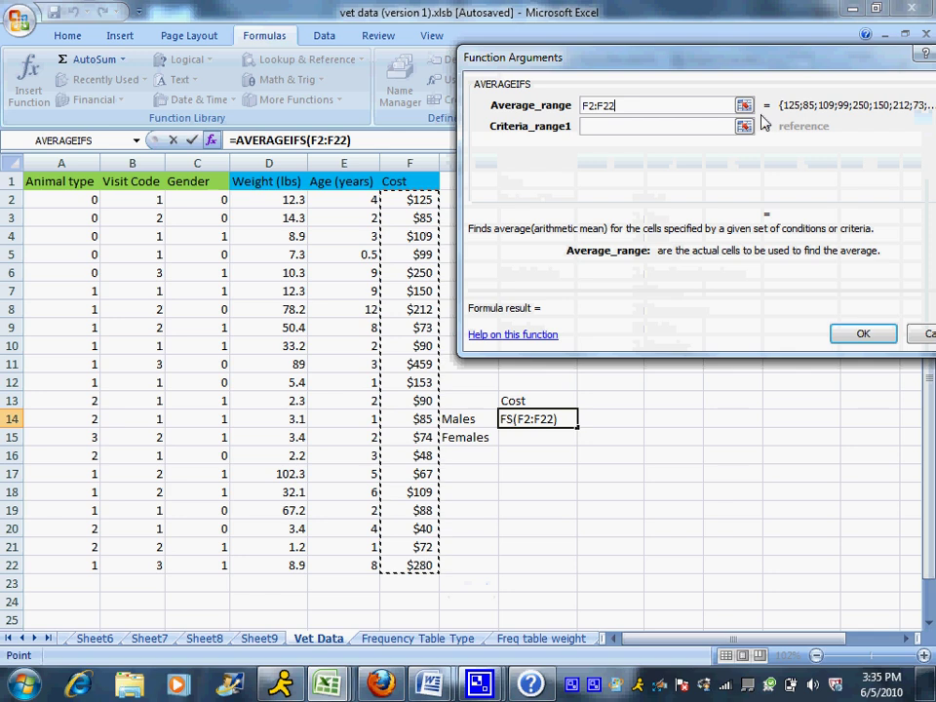
left_click(659, 124)
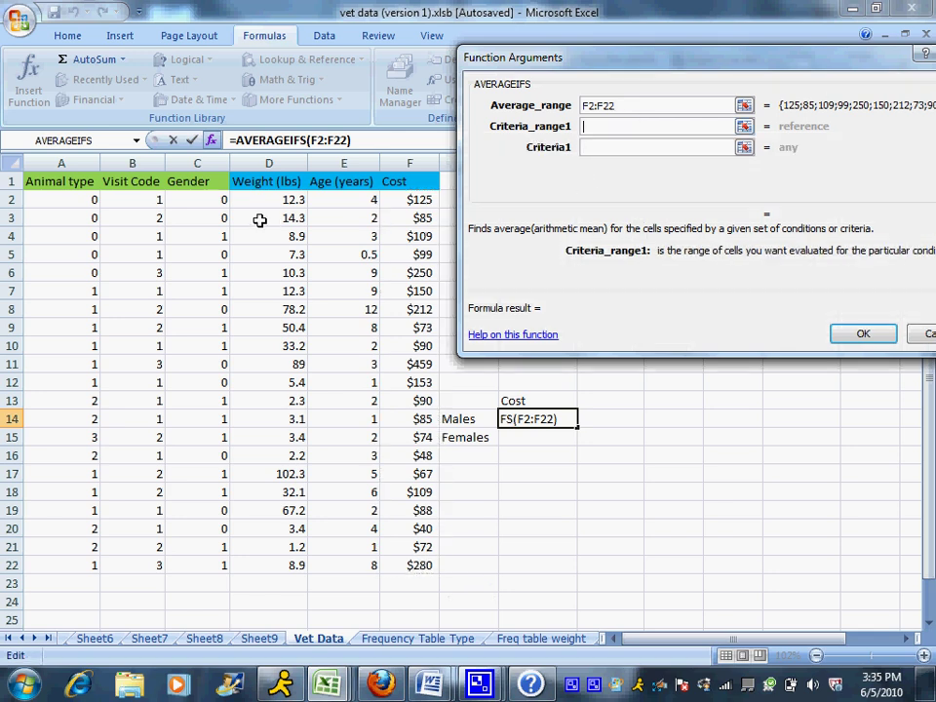
left_click(195, 199)
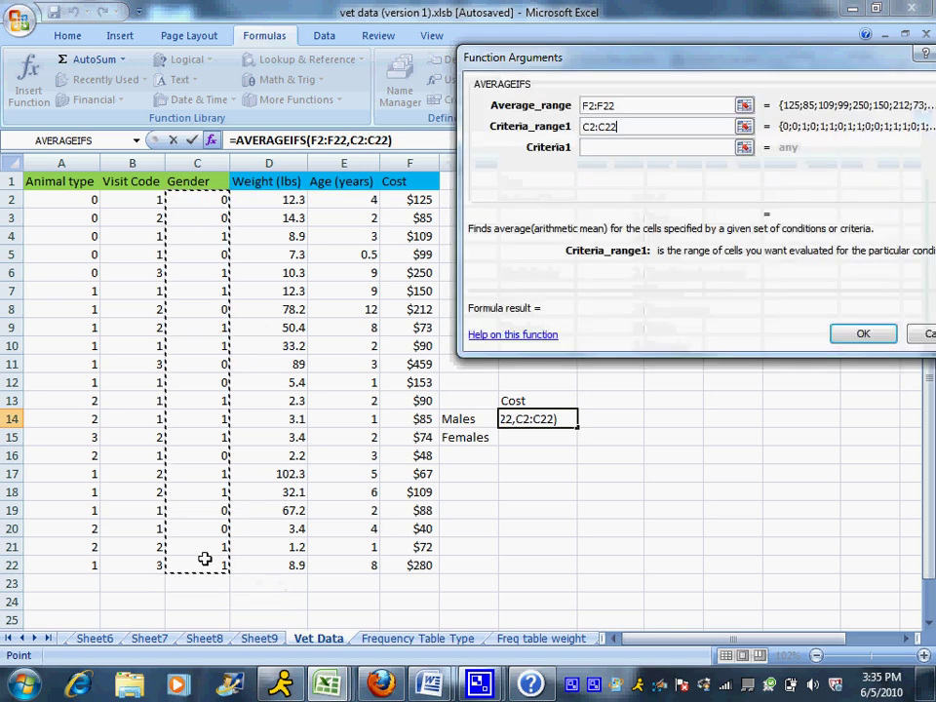
left_click(659, 148)
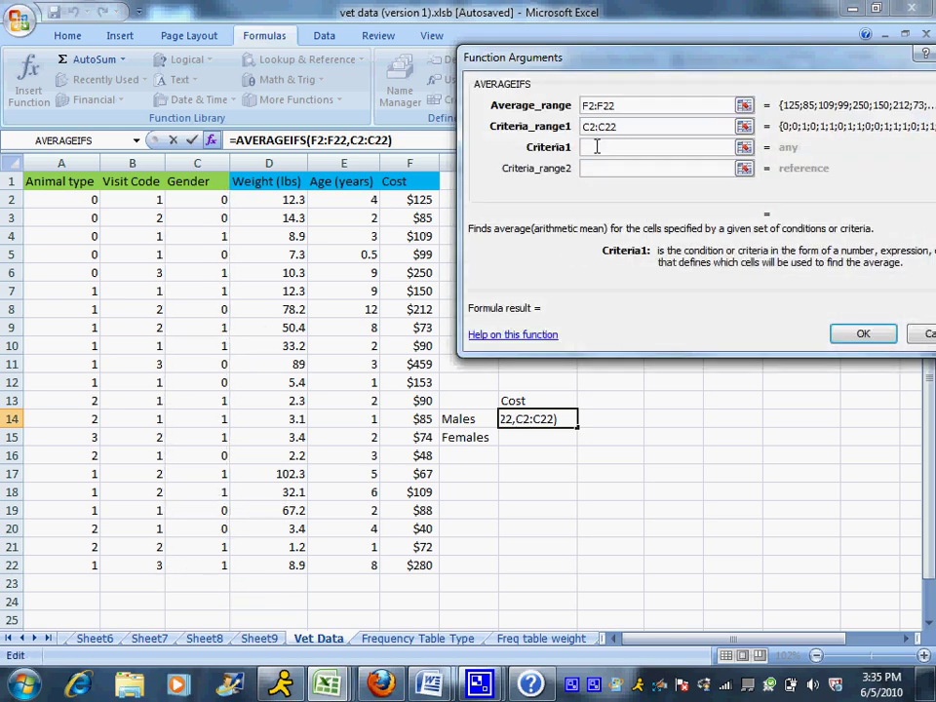
type("0")
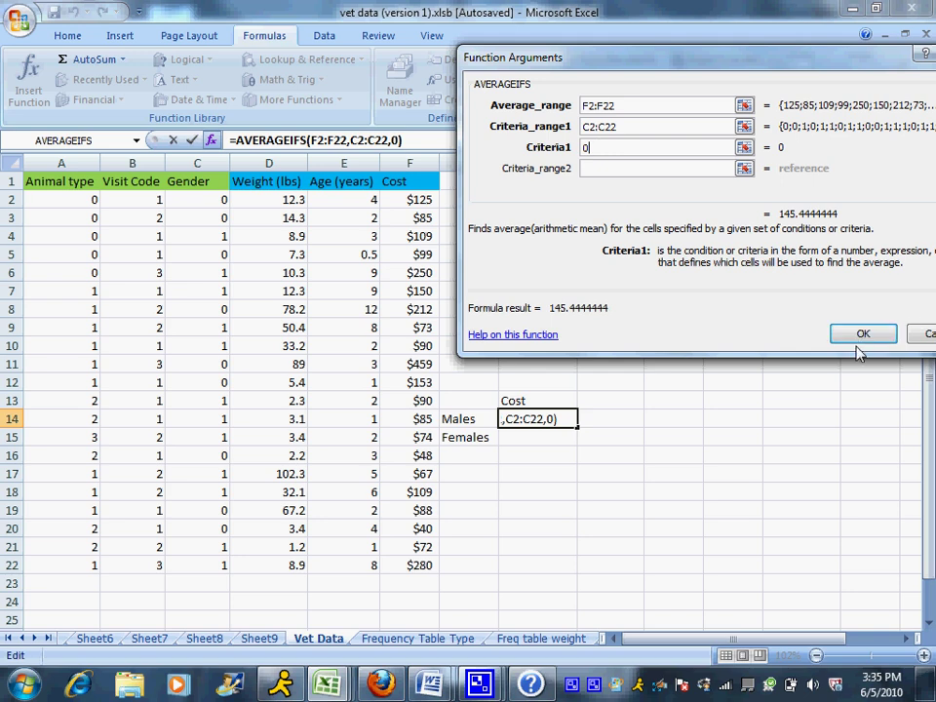
left_click(861, 333)
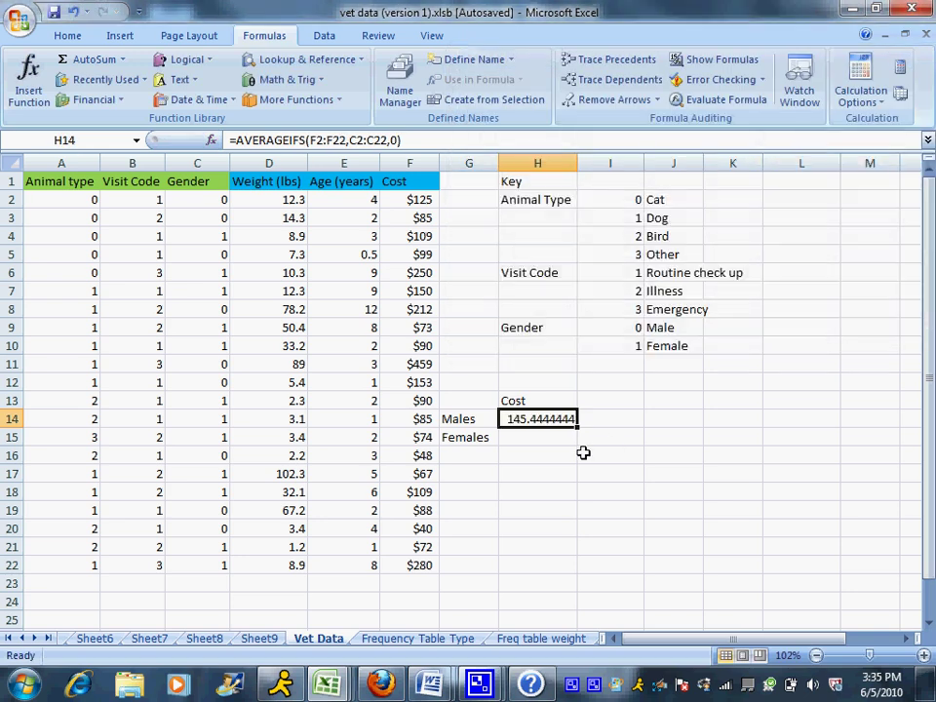
In H15 average Cost F2:F22 where Gender C2:C22 equals 1, giving 120.75
left_click(538, 437)
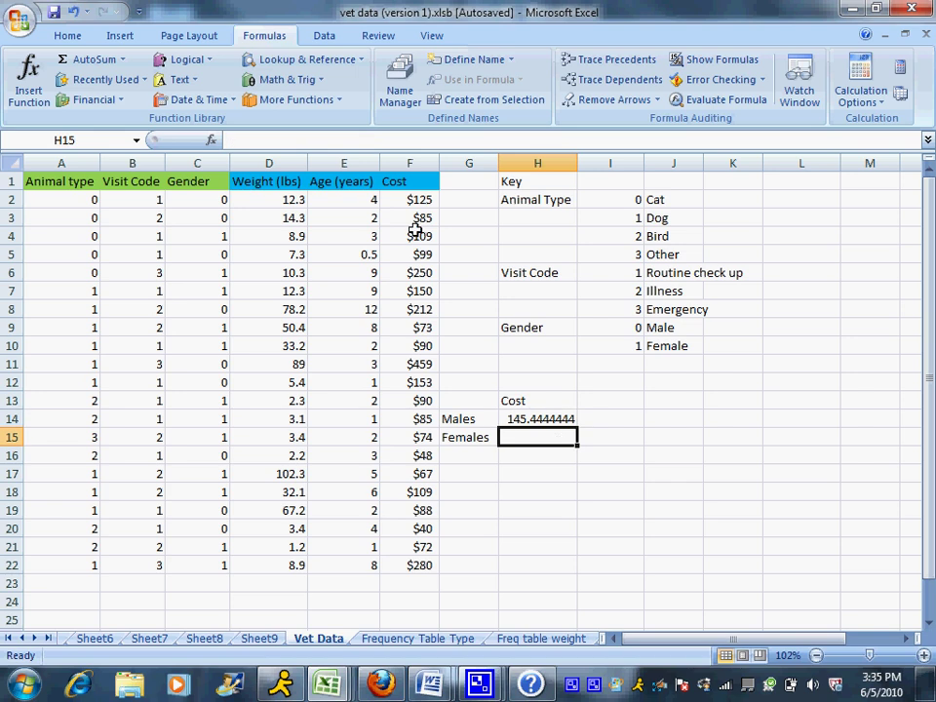
left_click(210, 140)
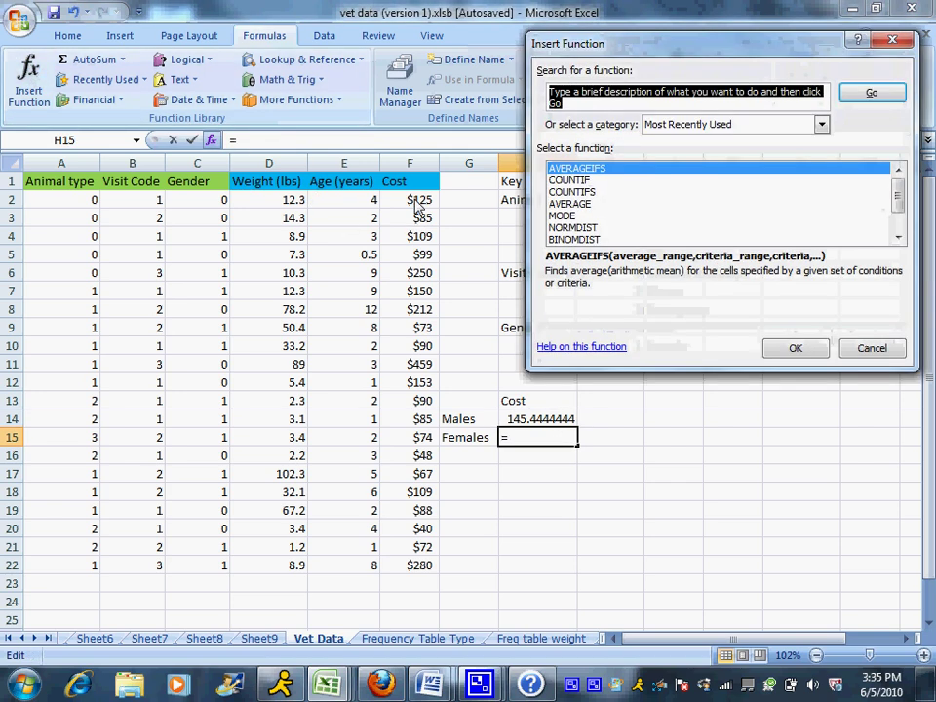
left_click(795, 347)
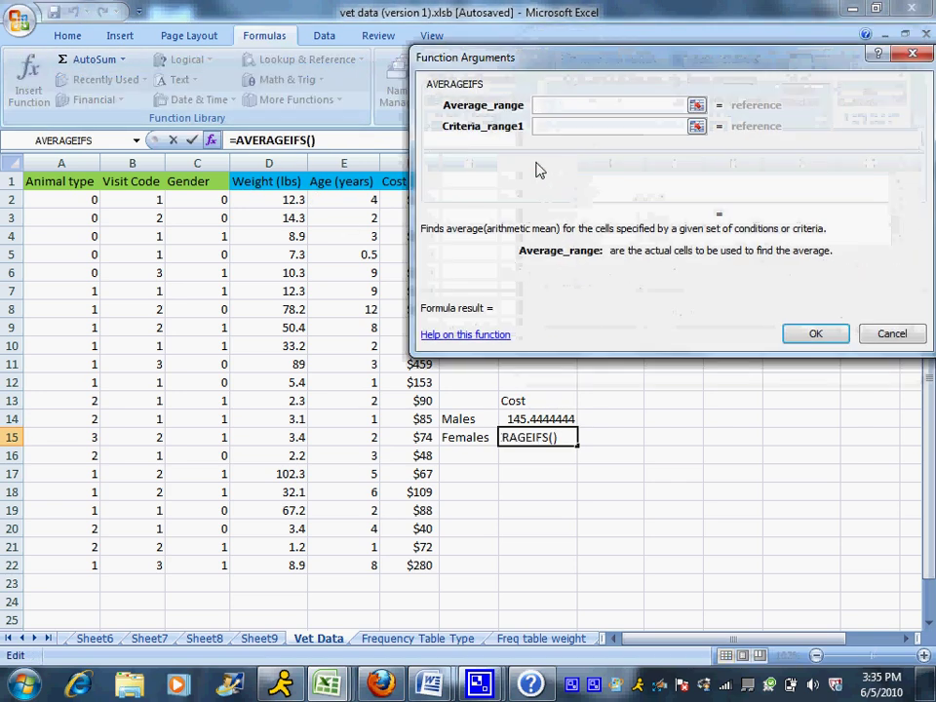
left_click_drag(409, 199, 409, 382)
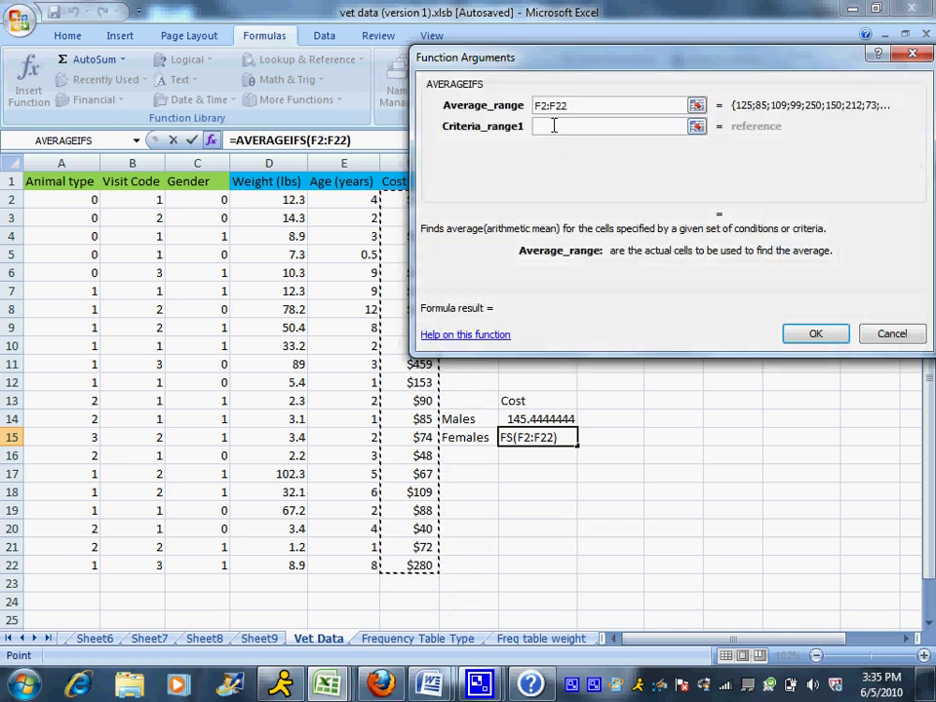
left_click_drag(196, 199, 196, 364)
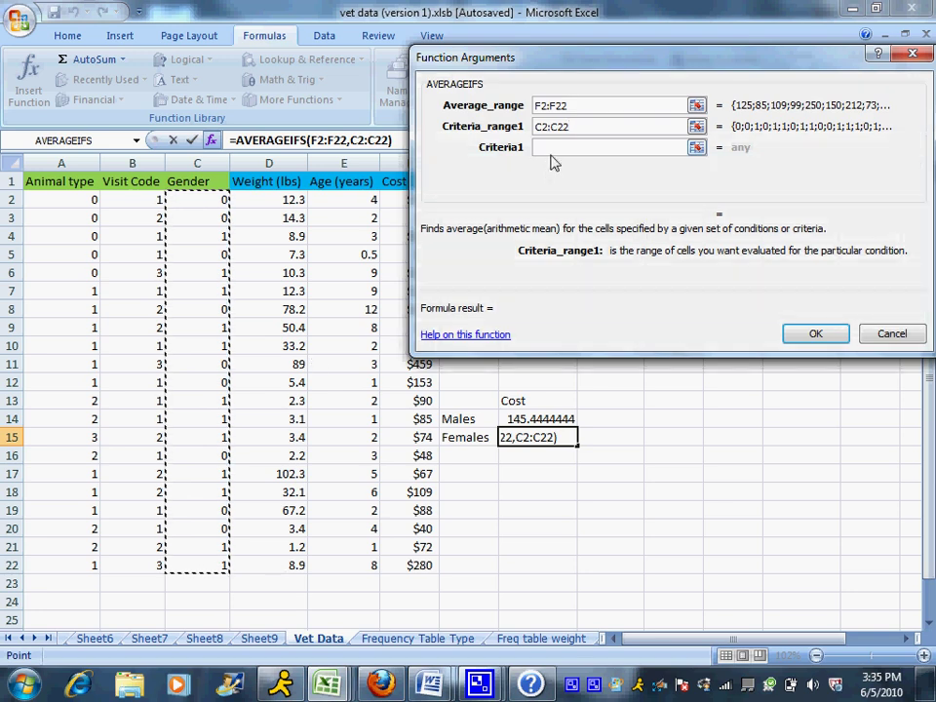
type("1")
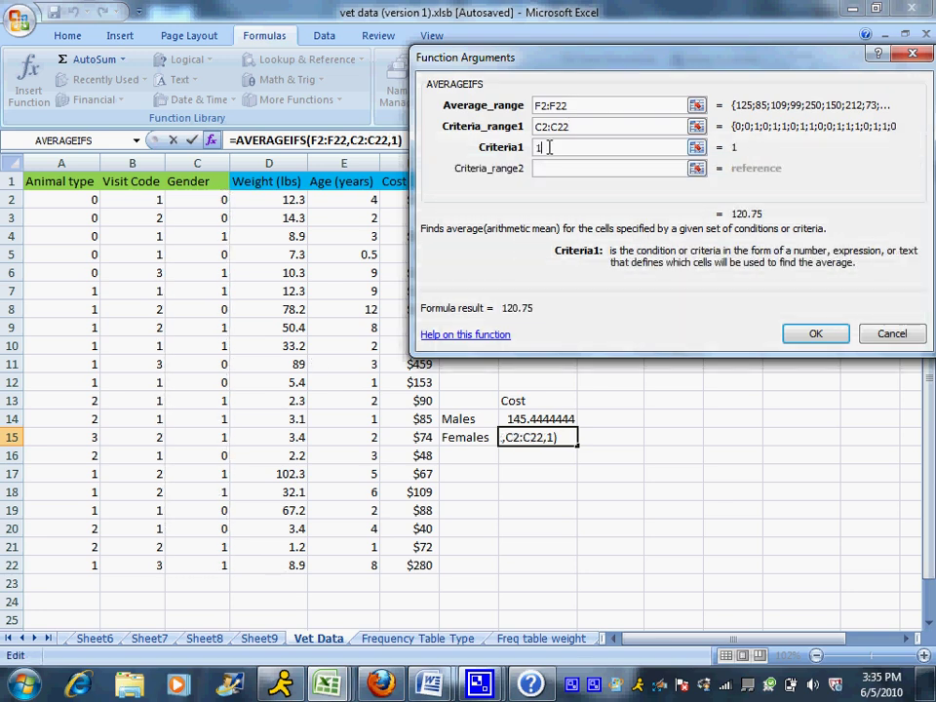
left_click(815, 333)
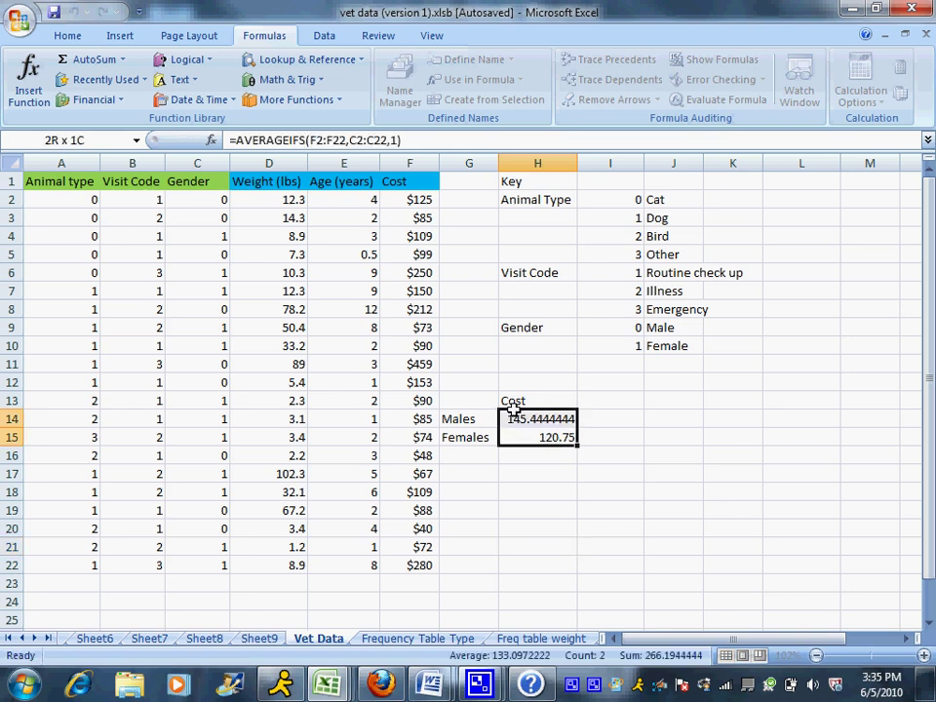
Outline the G13:H15 Cost table with outside and inside borders via Format Cells
left_click(537, 437)
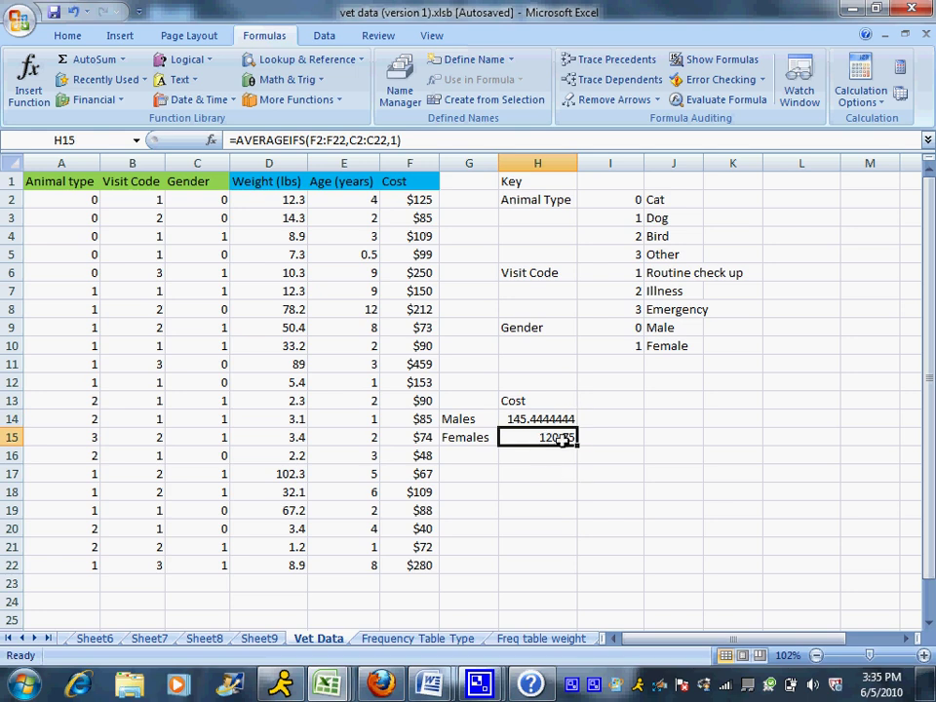
left_click_drag(538, 417, 538, 437)
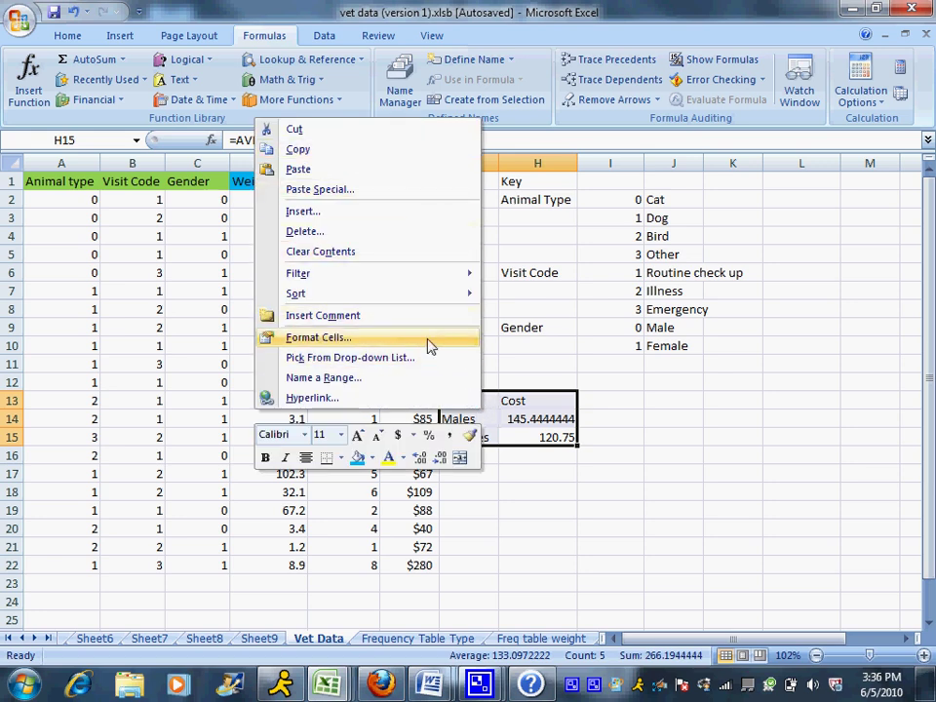
left_click(318, 335)
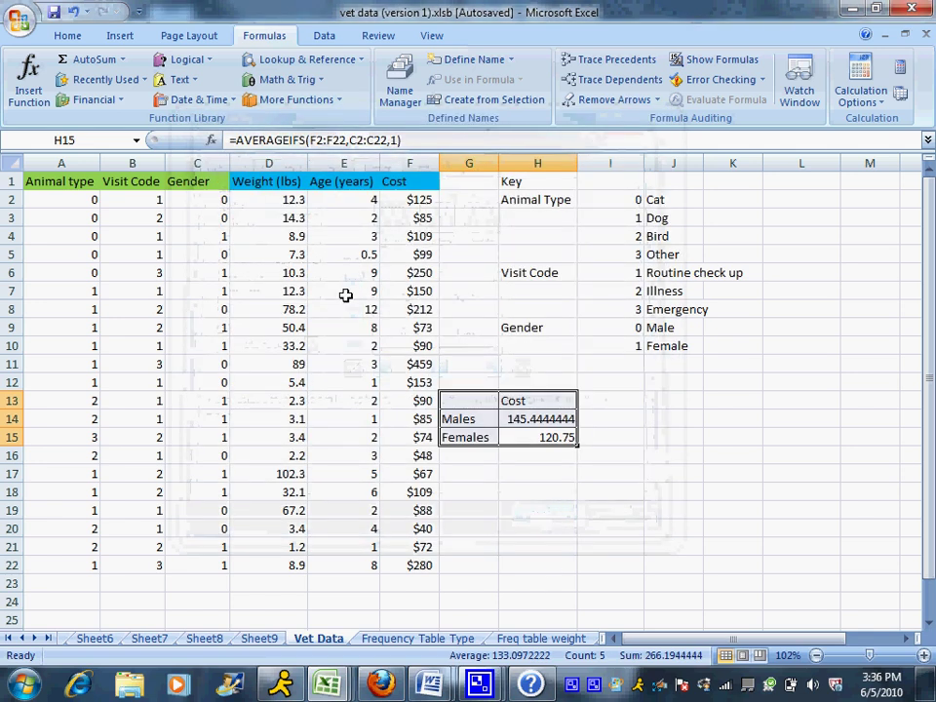
left_click(67, 35)
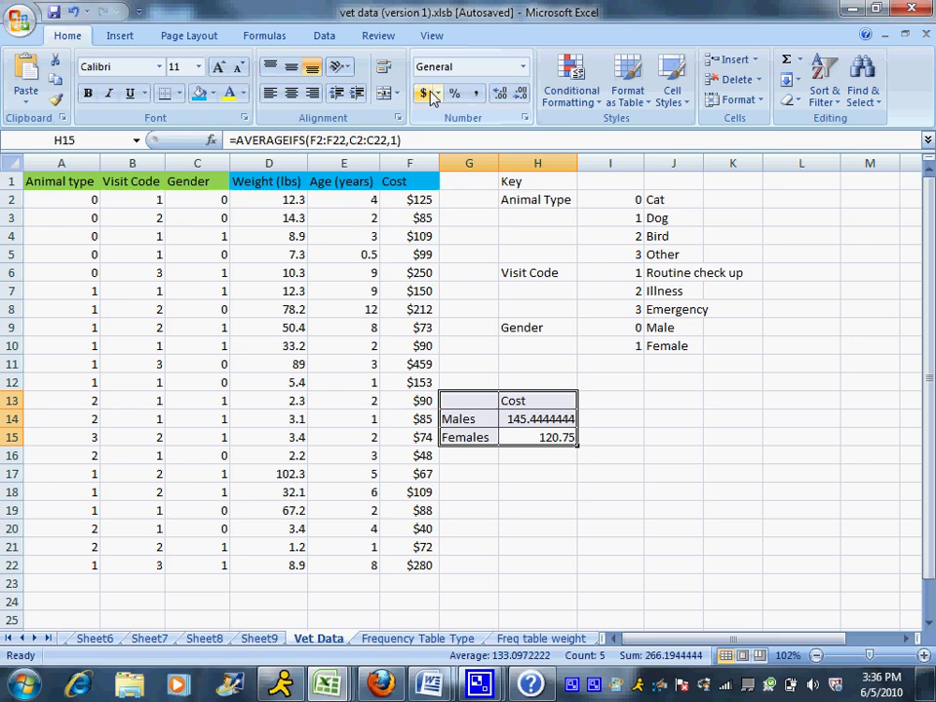
mouse_move(421, 94)
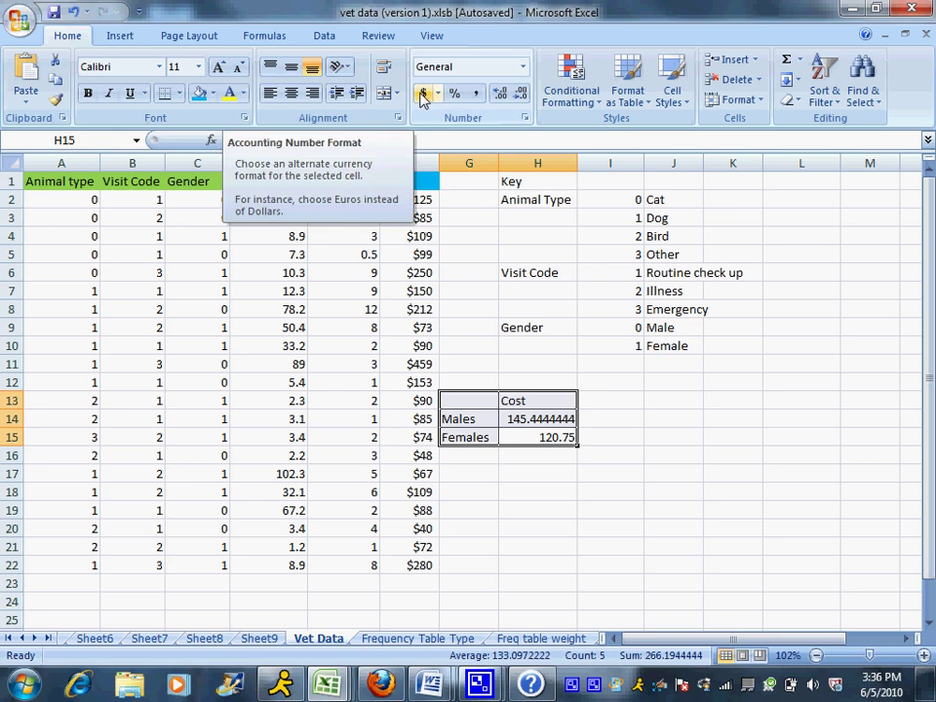
Show both averages in accounting format as $145.44 and $120.75
left_click(421, 94)
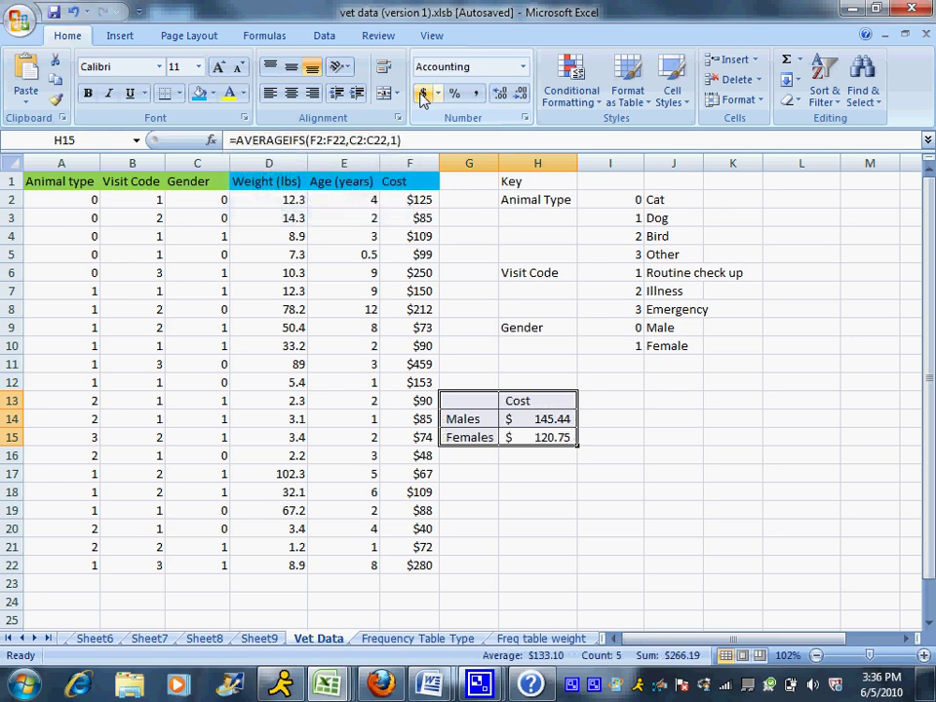